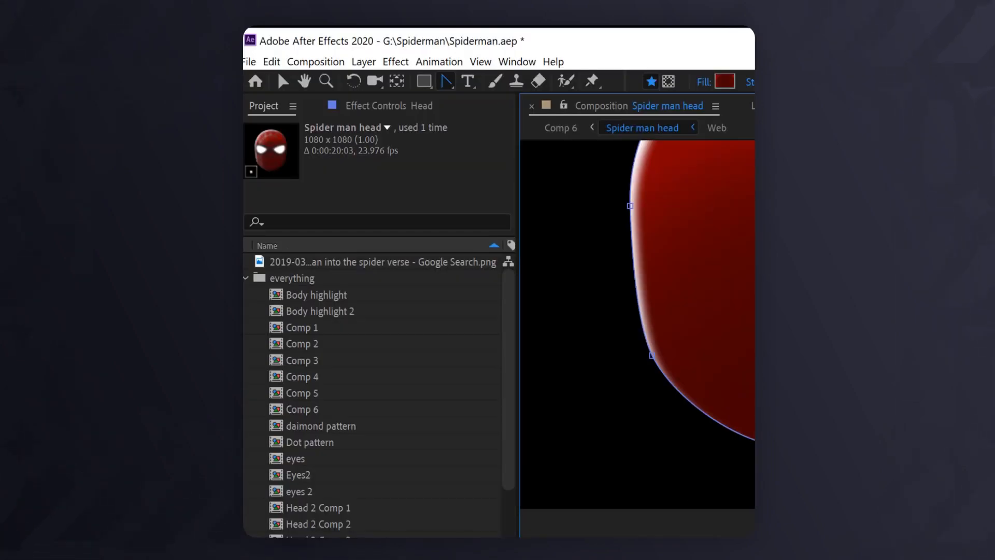
- Set the Path Point and Handle Size preference in General preferences to 14
click(271, 61)
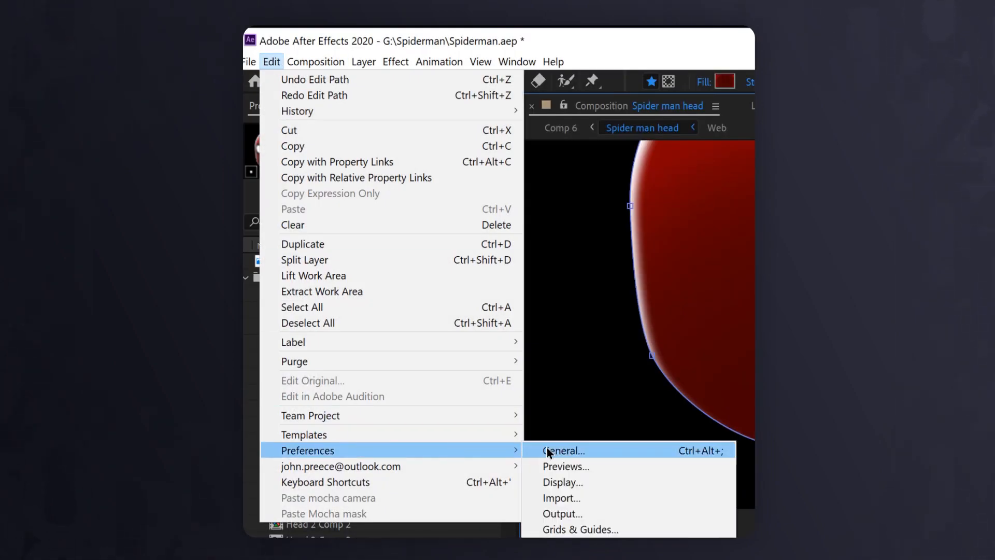
click(563, 450)
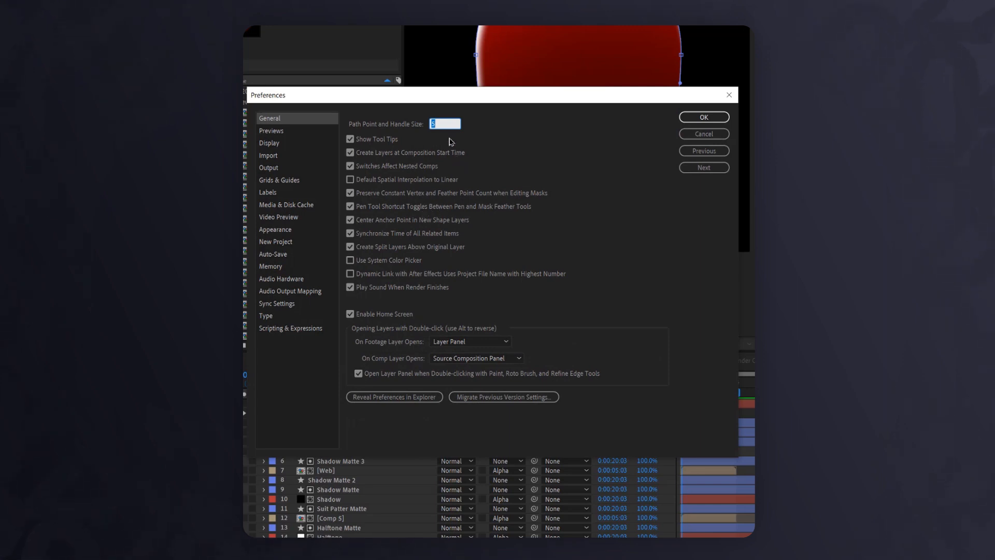
text(14)
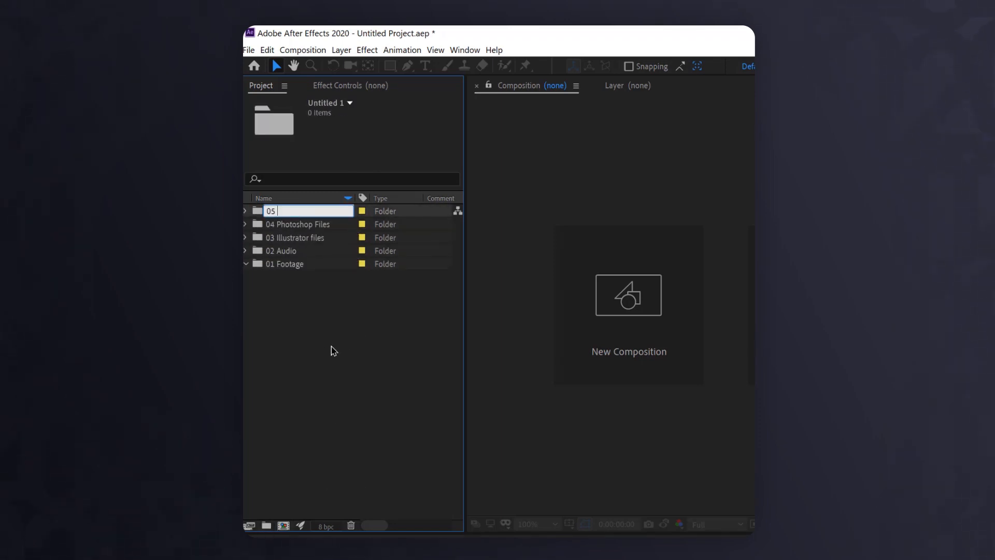
- Rename the fifth project folder and open the New Project preferences
click(249, 50)
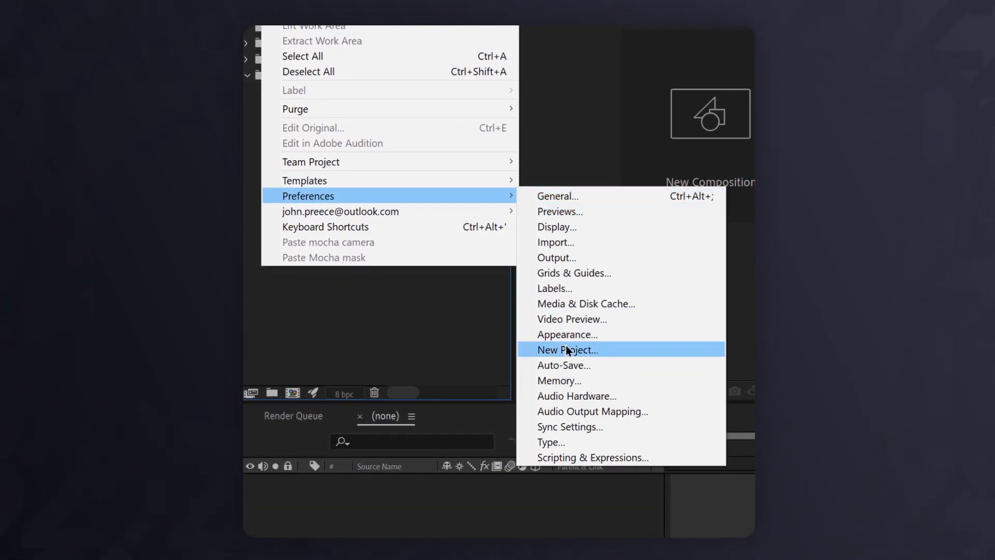
click(566, 350)
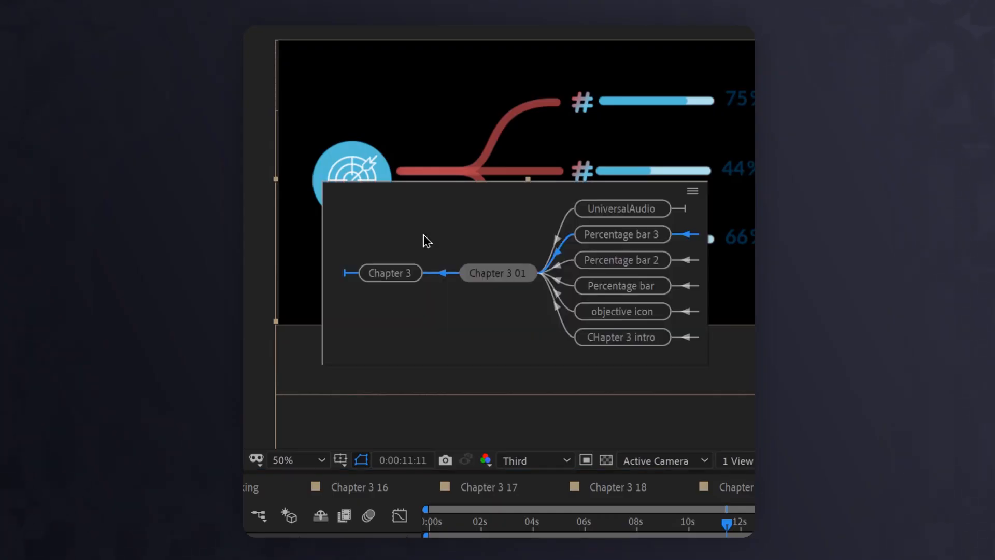
mouse_move(602, 254)
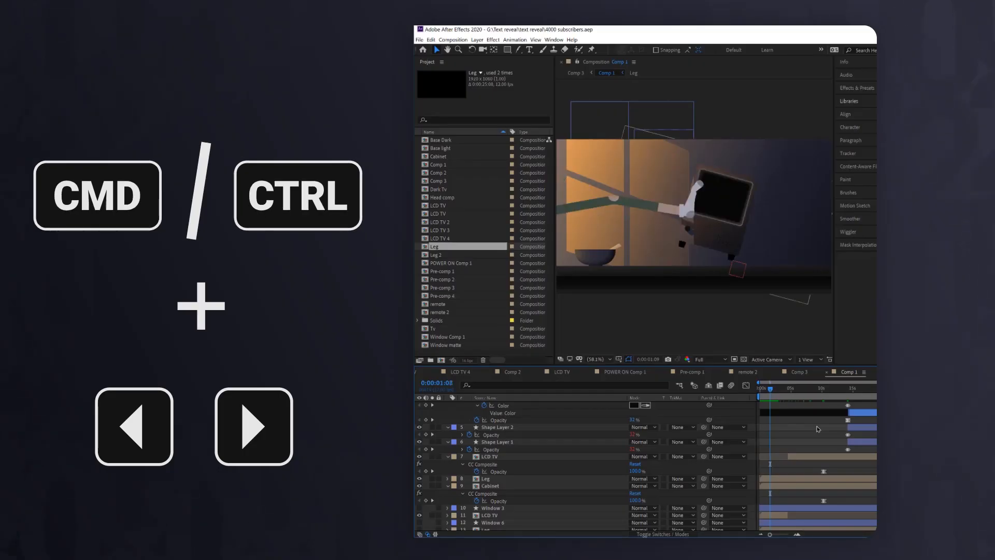
- Step the Comp 1 time indicator frame by frame to 0:00:01:08
key(k)
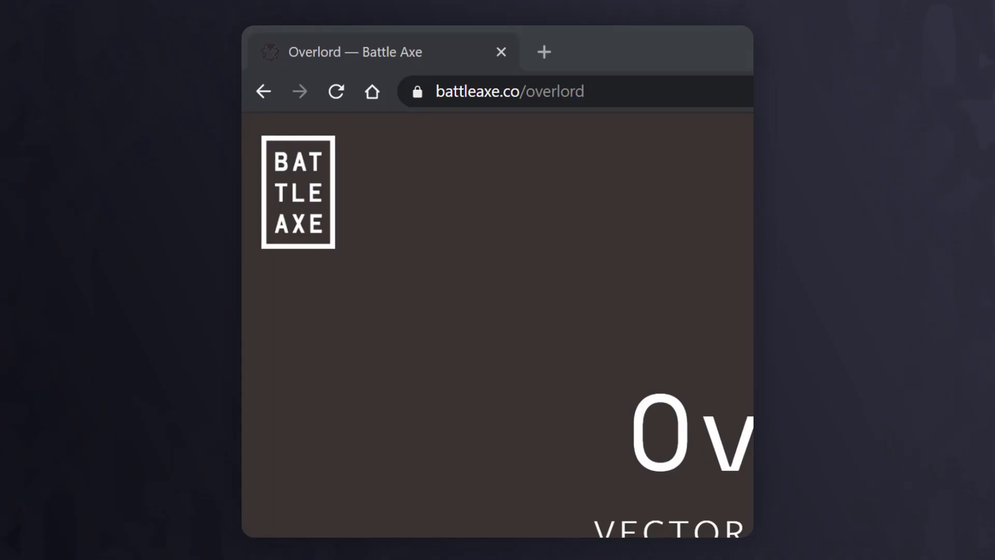
- Show the battleaxe.co/overlord URL and scroll down the Overlord product page
click(508, 91)
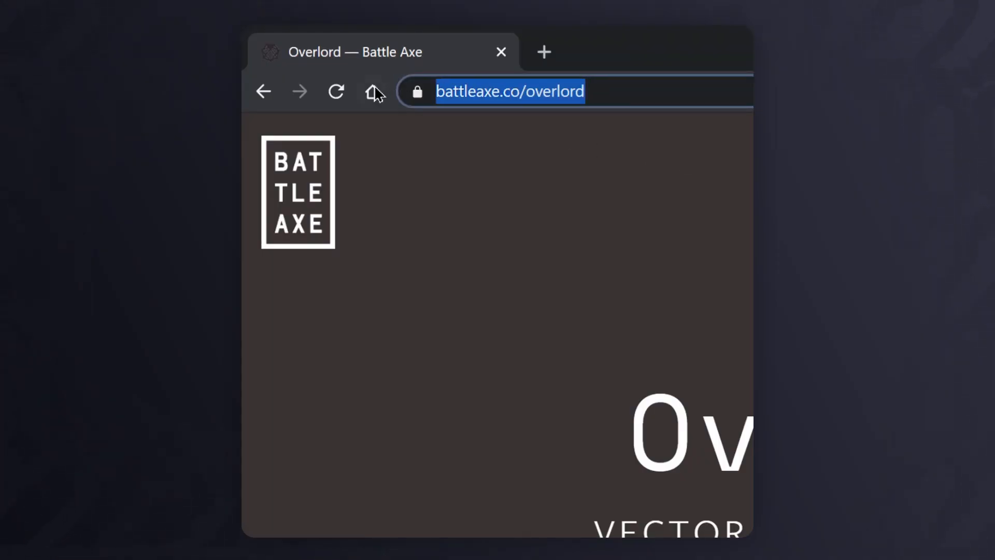
scroll(down, 3)
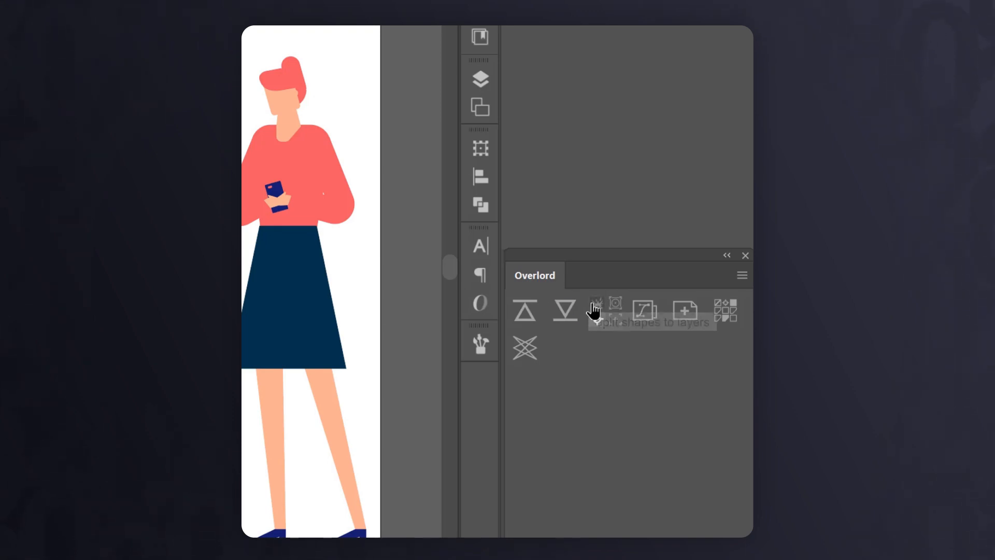
mouse_move(524, 314)
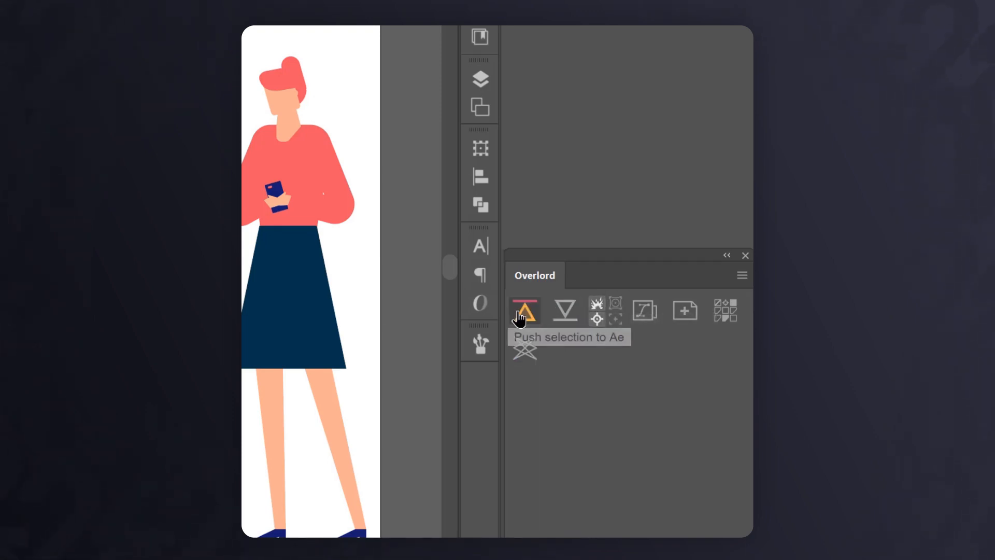
- Push the selected woman illustration to After Effects from the Overlord panel
click(524, 310)
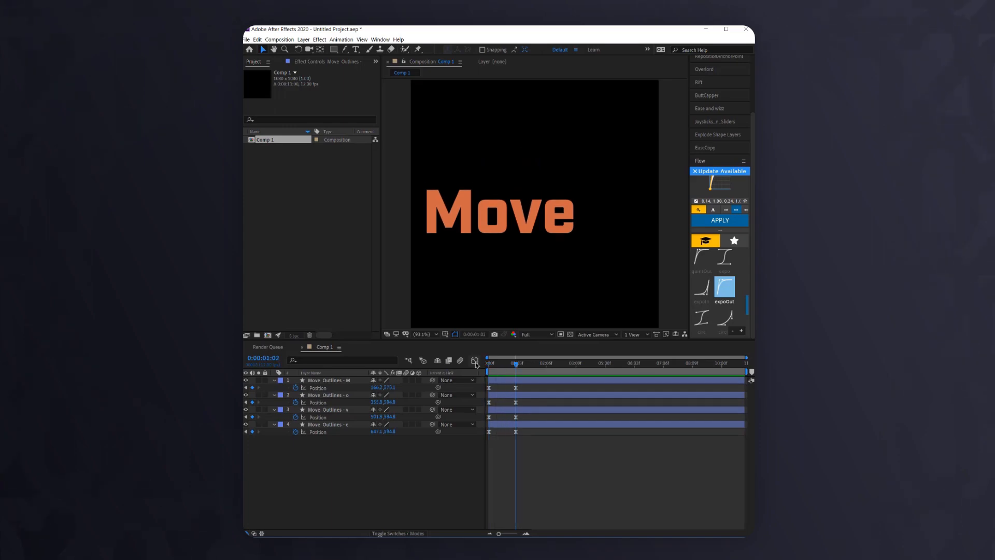
- Add a null object to the Move letters composition via Layer > New
click(303, 40)
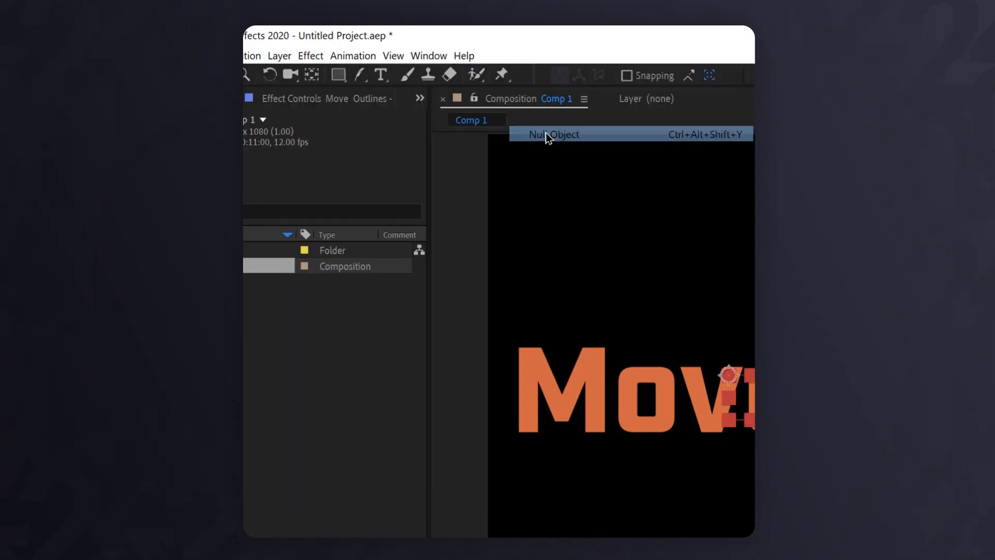
click(553, 134)
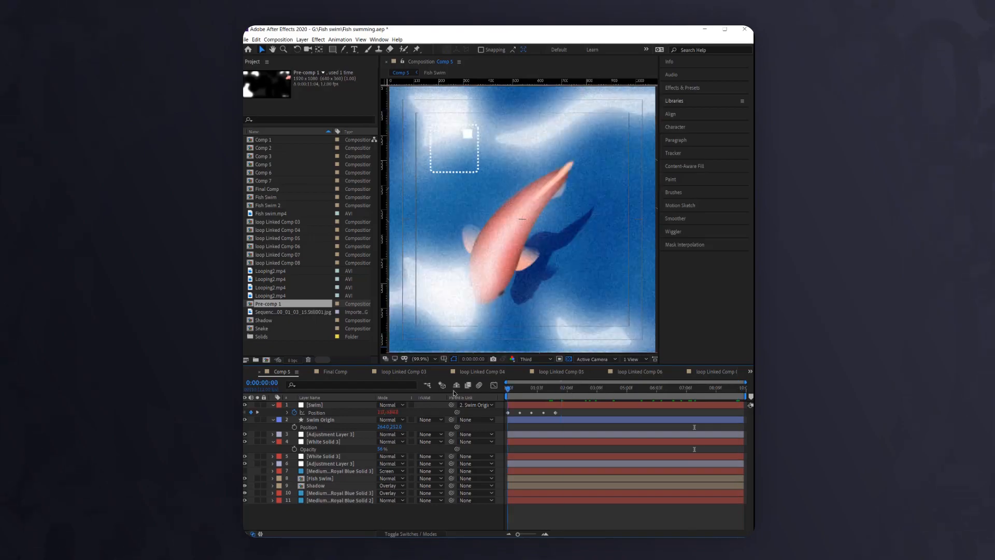
- Open Comp 5 settings (1080×1080) and select the 0:00:09:11 duration field
click(742, 388)
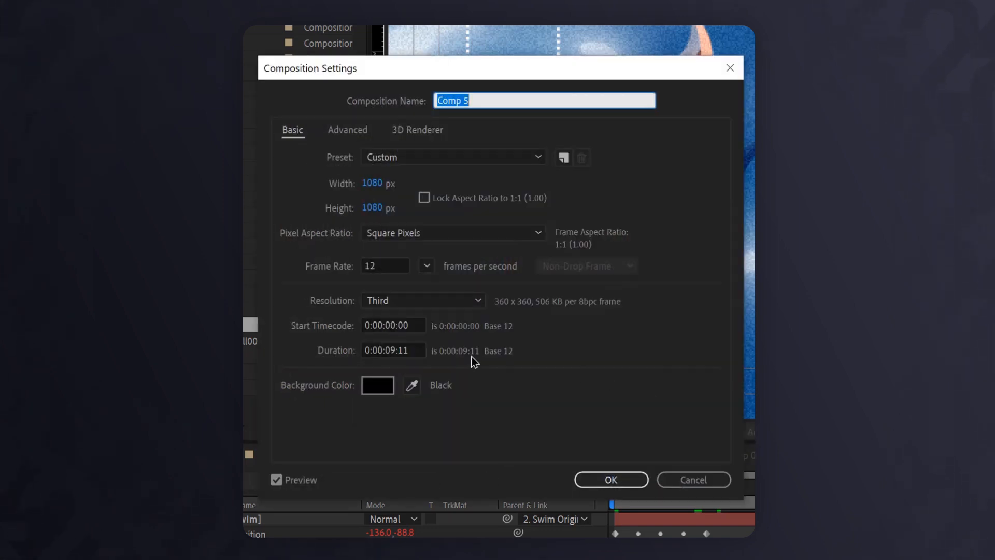
click(392, 350)
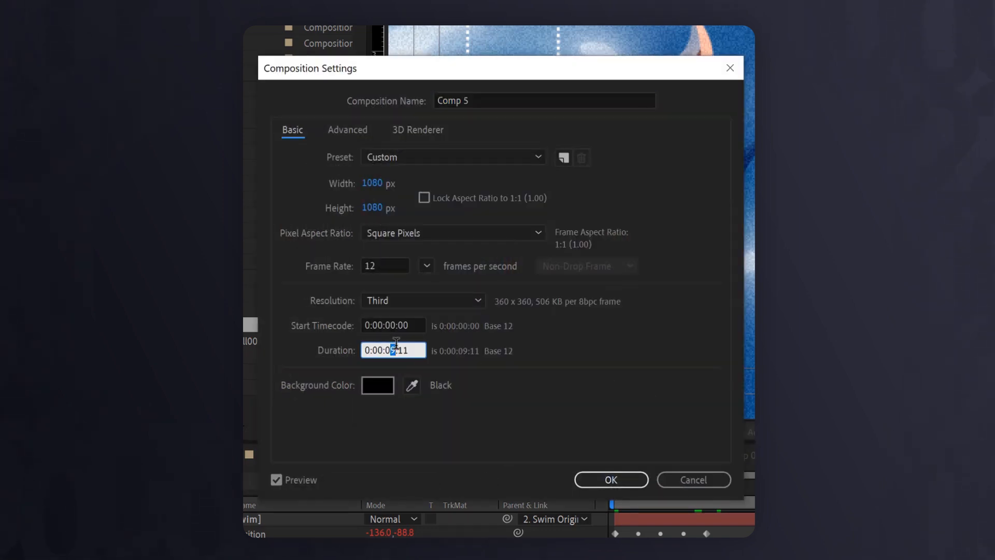
click(610, 479)
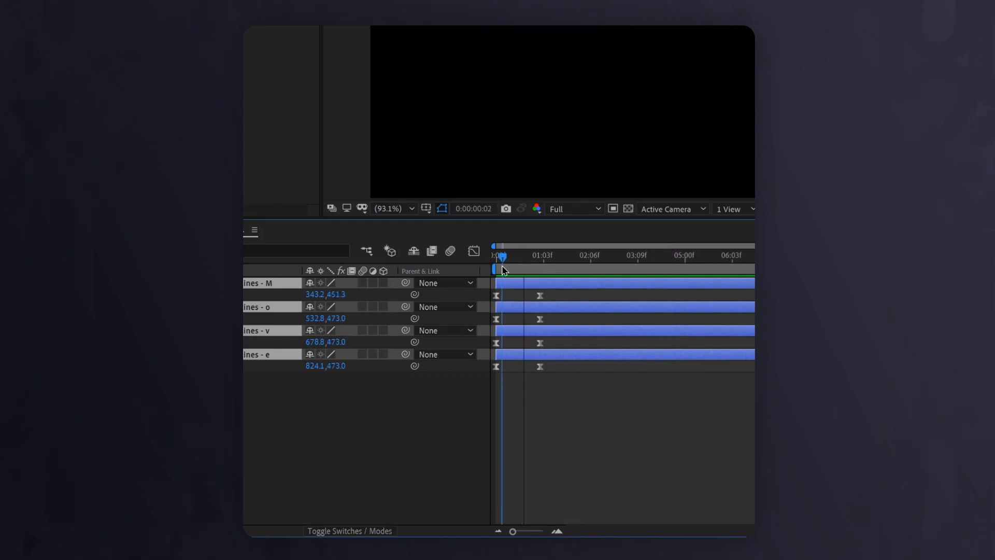
mouse_move(501, 271)
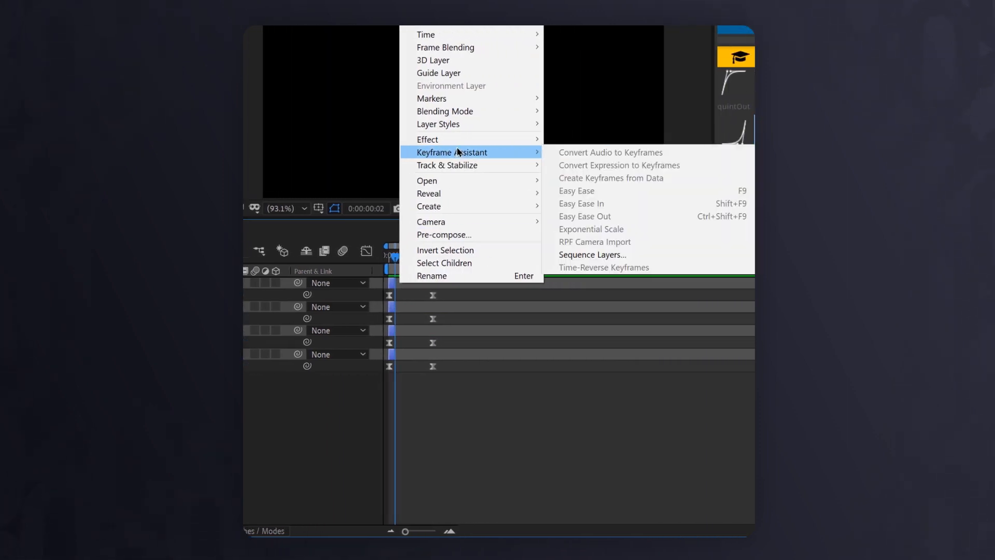
- Open Keyframe Assistant options for the four selected Move letter layers
click(591, 255)
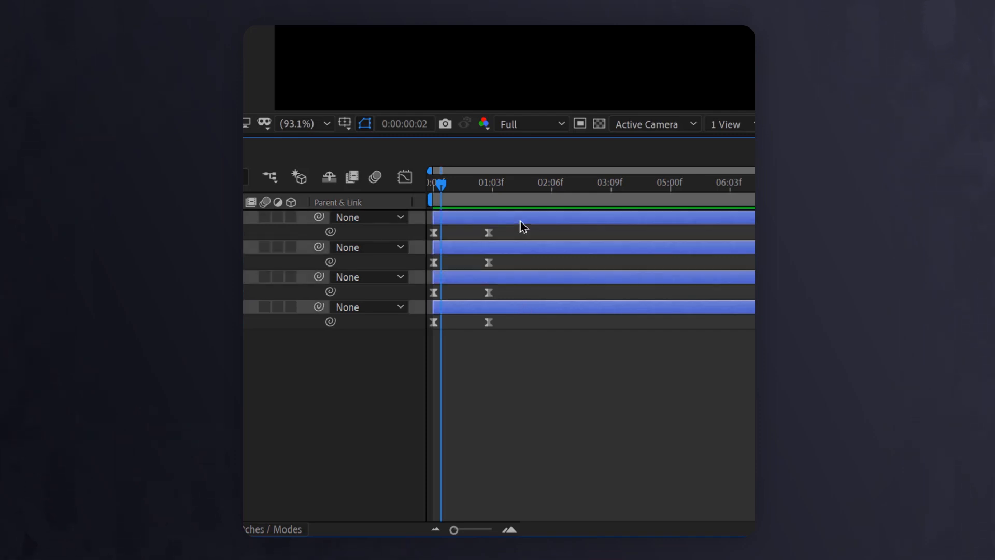
key(shift)
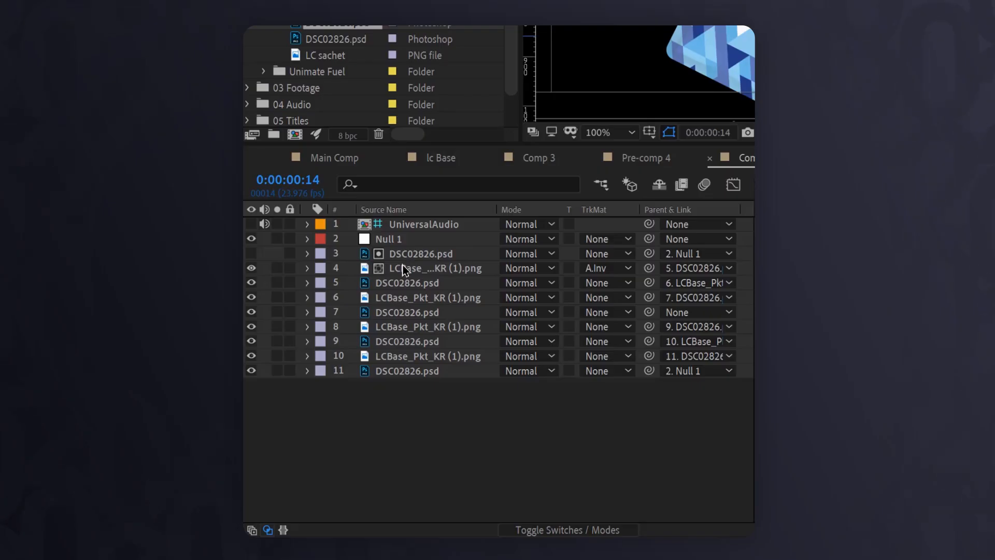
- Chain-parent the product image layers down to Null 1 using the Alt key
key(alt)
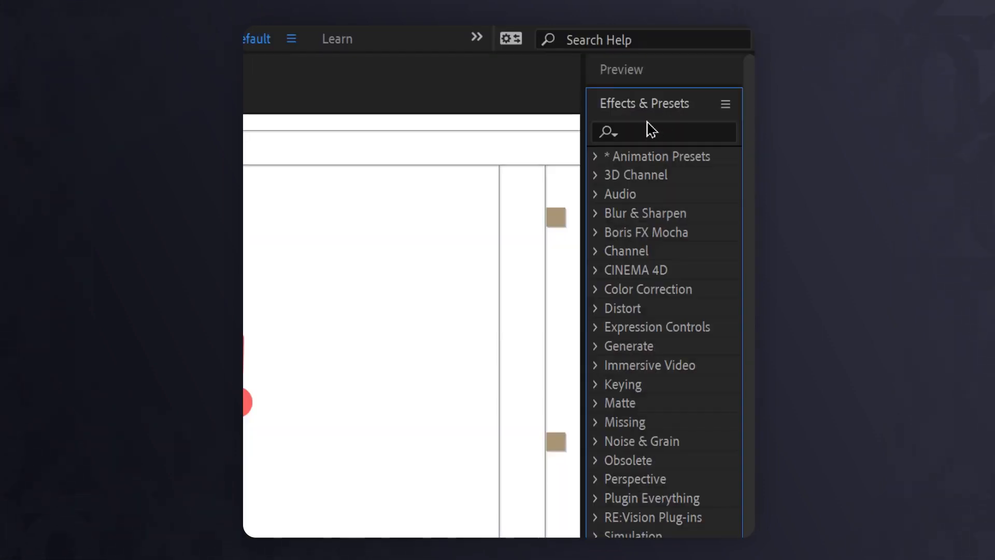
- Search Effects & Presets for 'cc slant'
text(cc slant)
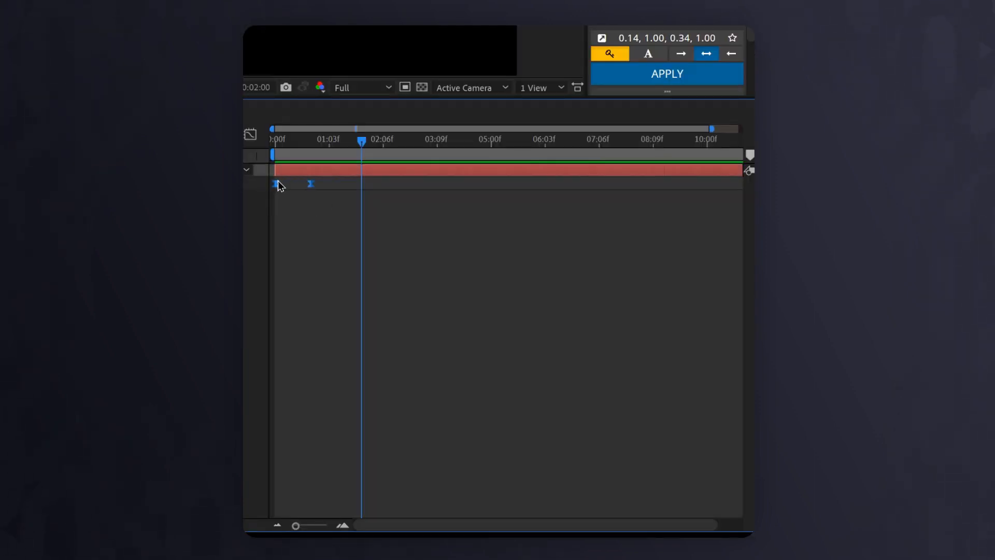
- Time-reverse the Hello layer's selected Scale keyframes via Keyframe Assistant
right_click(361, 184)
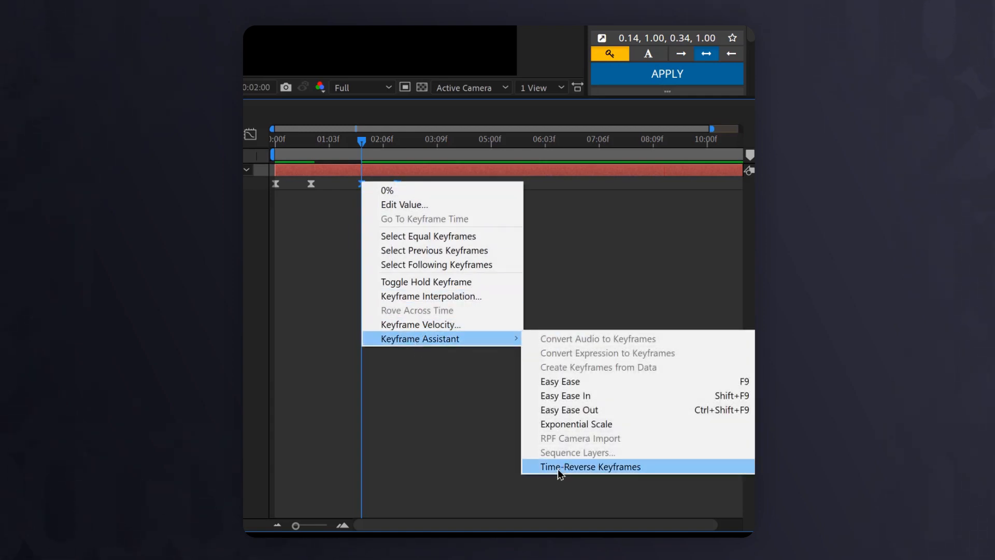
click(590, 467)
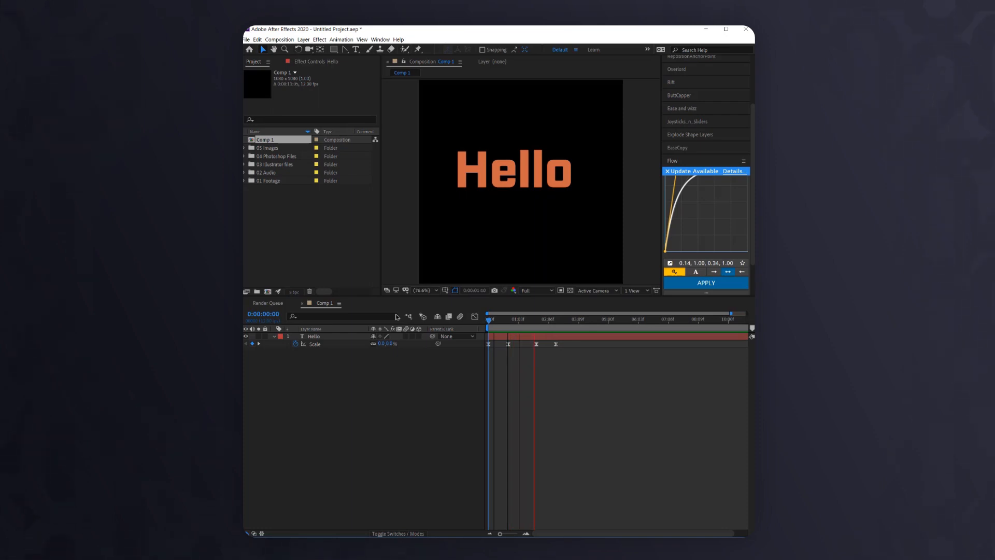
click(567, 319)
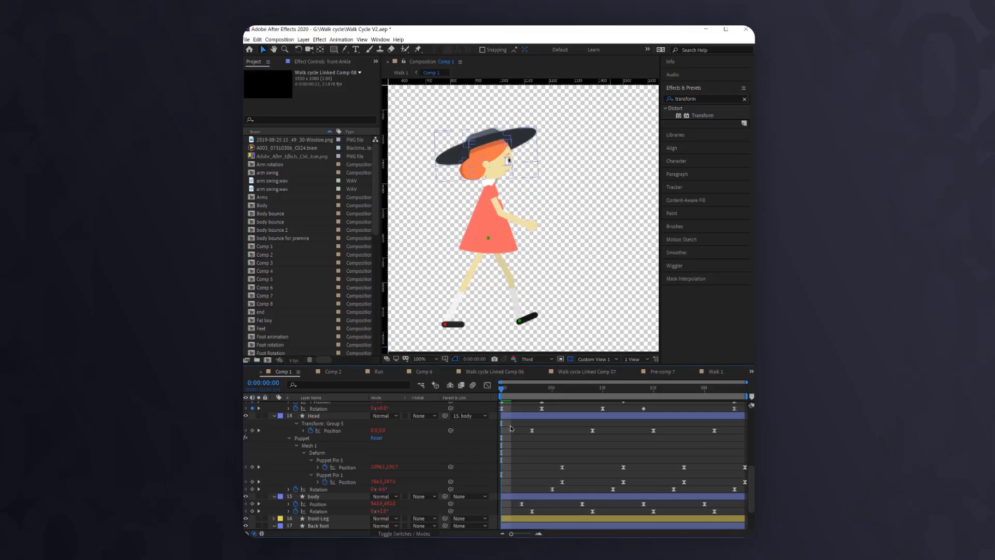
- Expand the Head layer's puppet pin properties in the Walk cycle V2 timeline
click(314, 416)
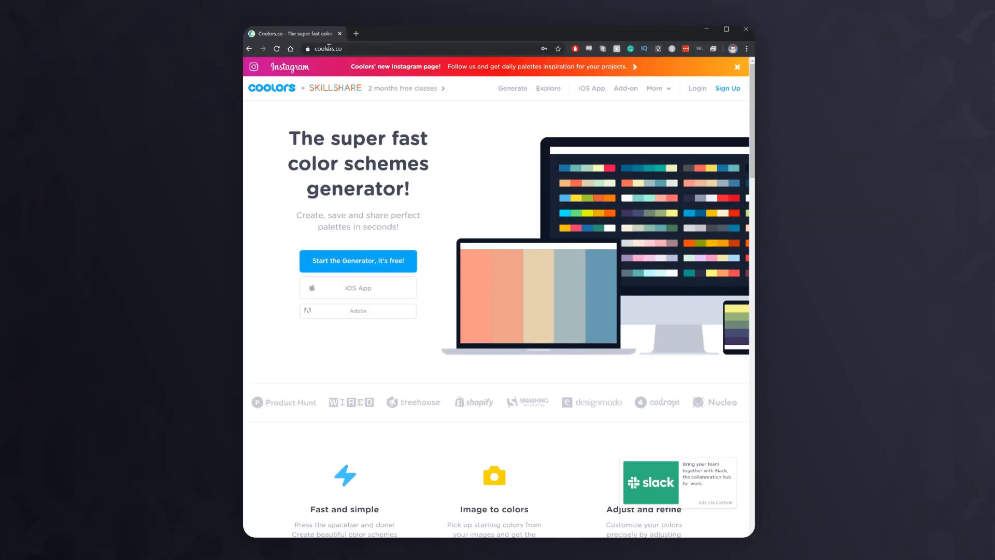
- Cycle Coolors palettes keeping green #74E537 locked, then export the blue-green-yellow-red-grey palette
click(357, 261)
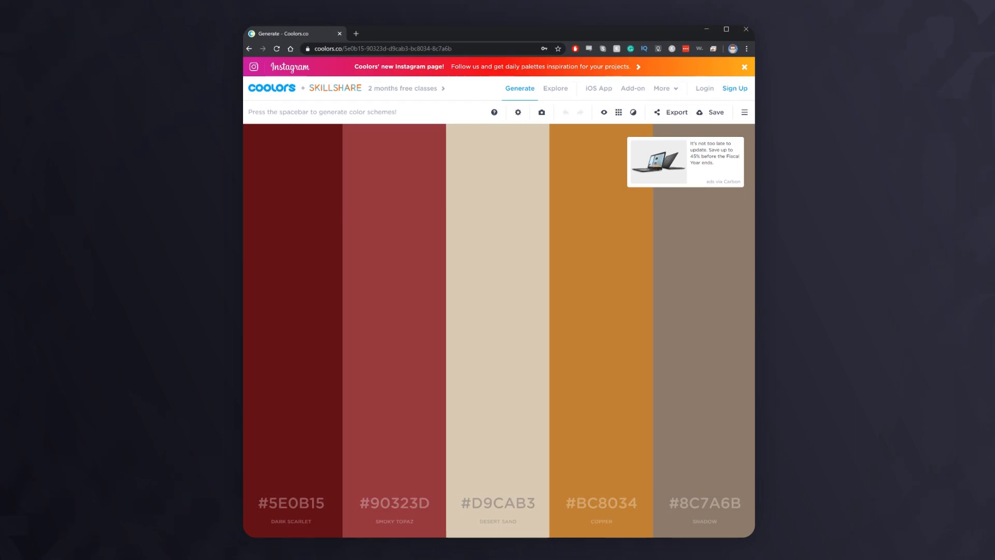
key(space)
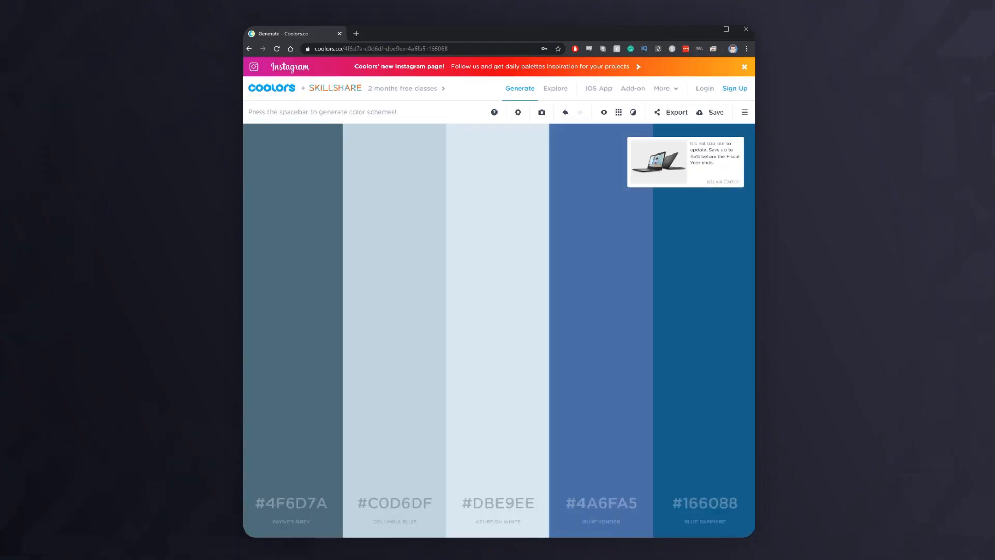
key(space)
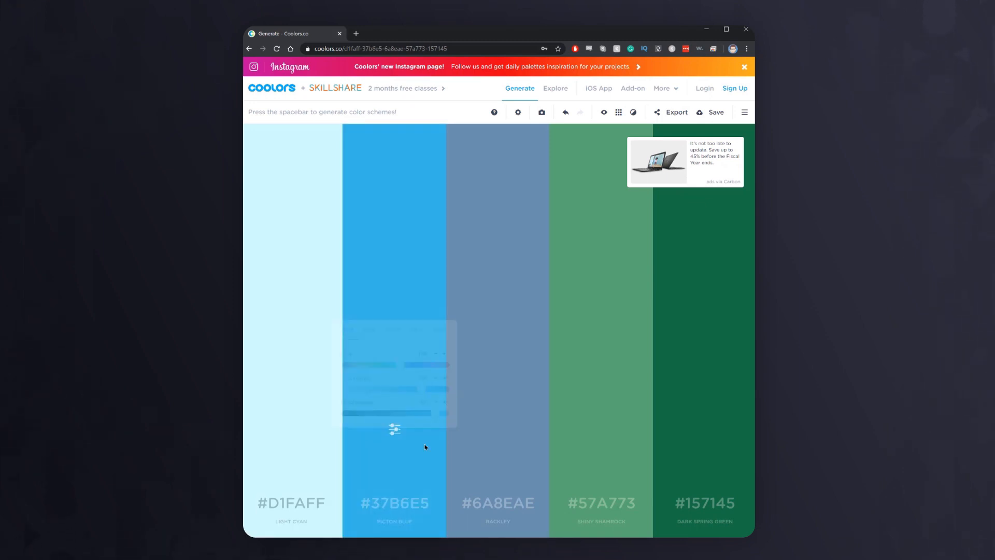
key(space)
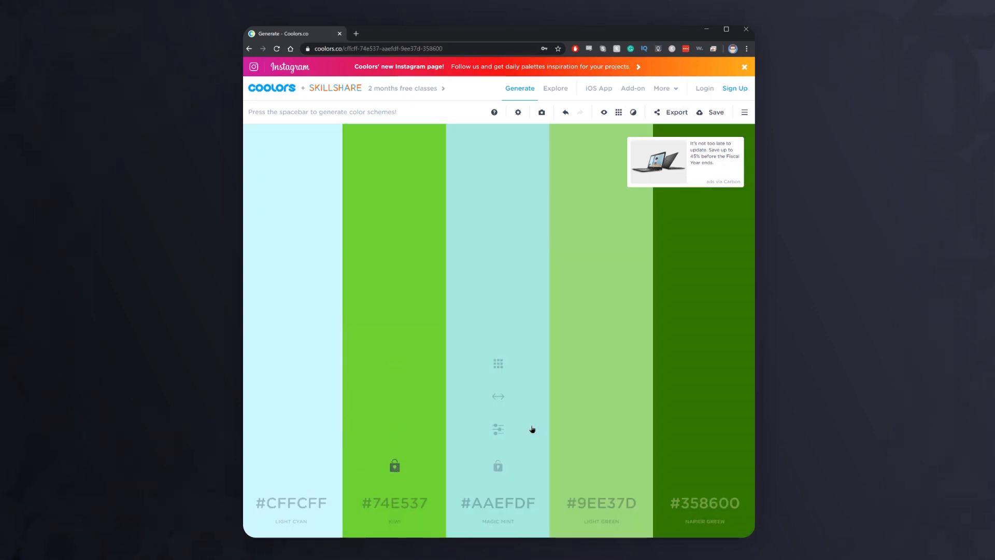
key(space)
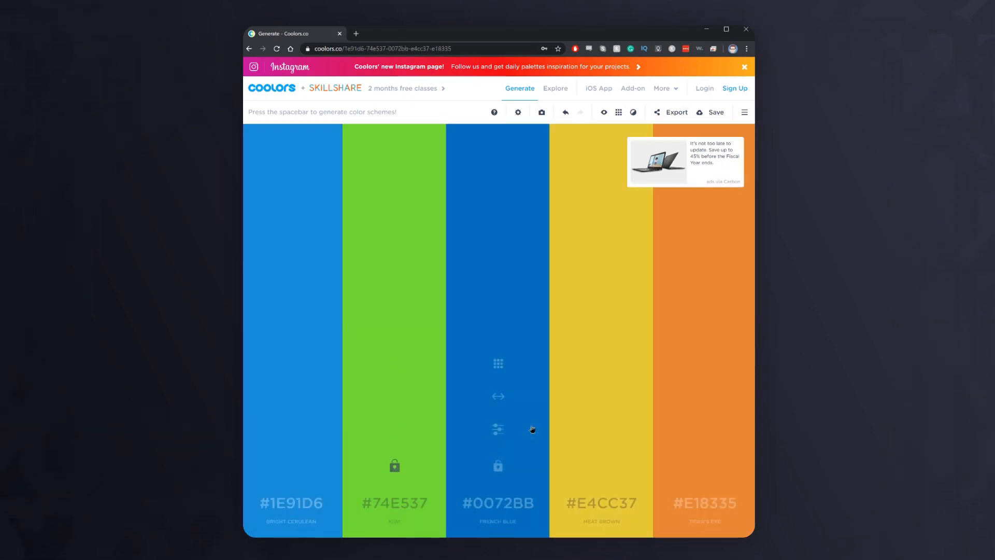
key(space)
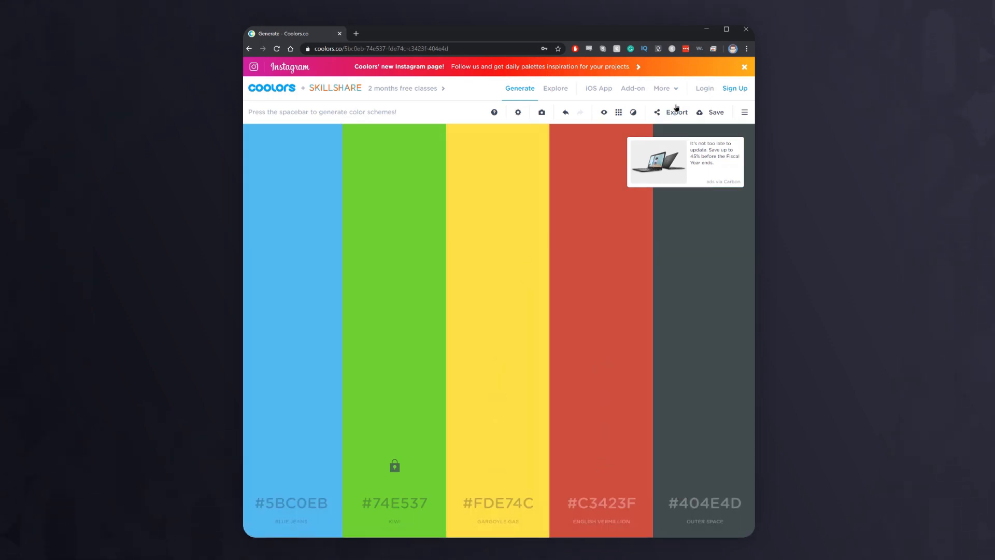
click(676, 112)
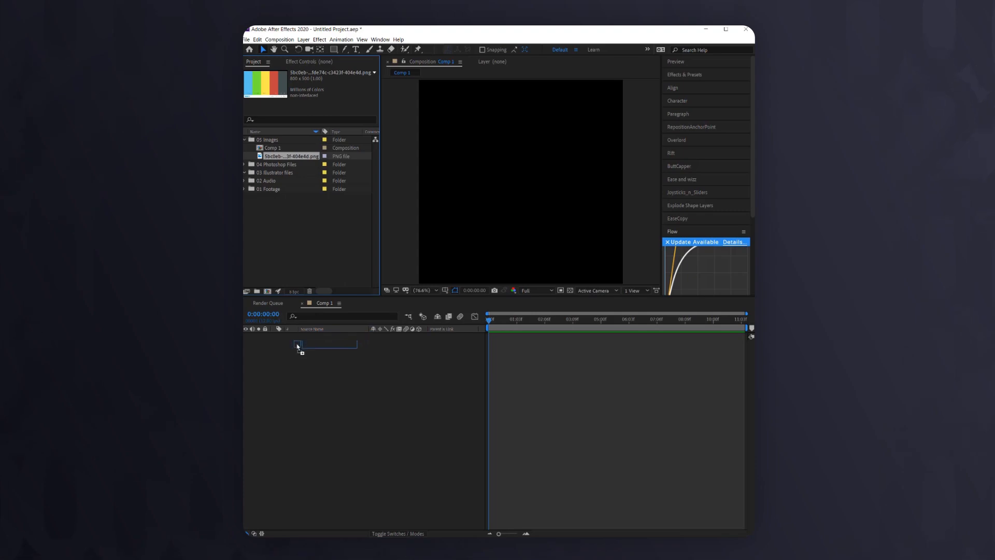
- Preview the composition with the blue solid masked into a circle
key(space)
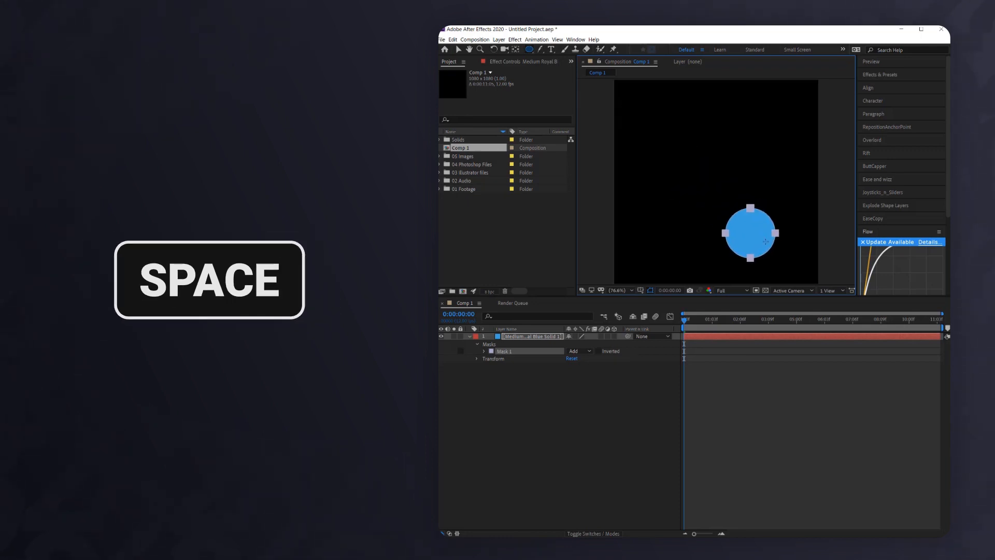
key(space)
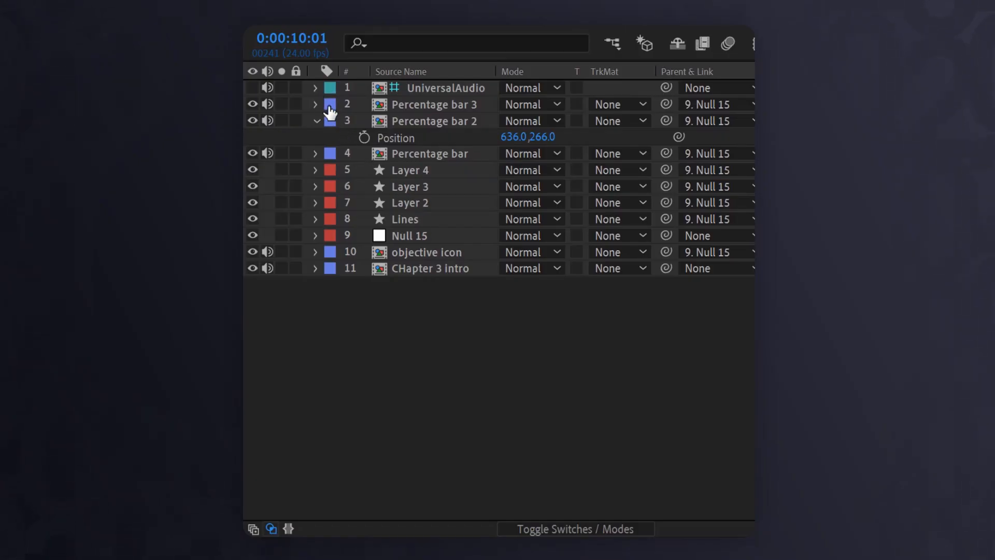
- Change the label colour of Percentage bar 3 in the Chapter 3 intro timeline
click(330, 104)
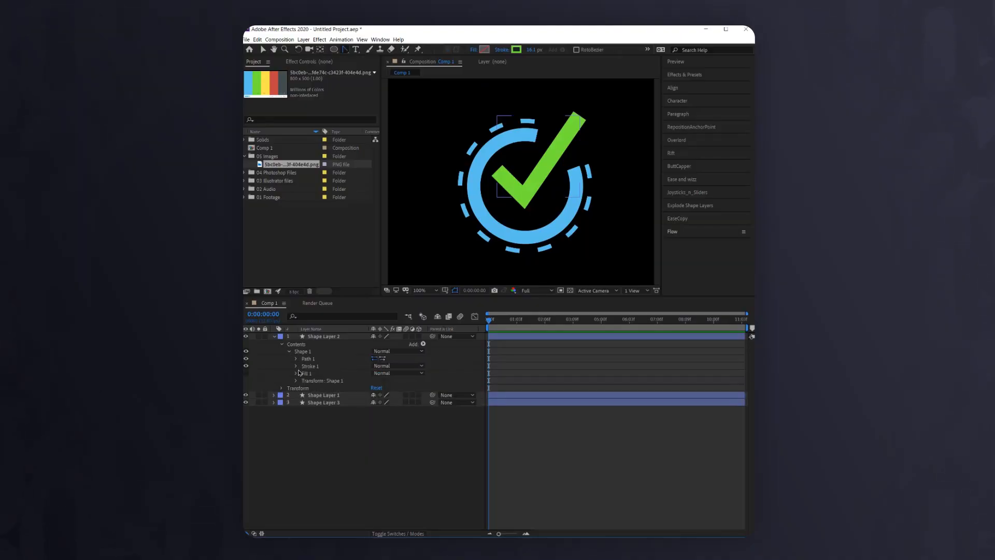
- Reveal the checkmark and Shape Layer 3 stroke settings, then select all three shape layers
click(296, 367)
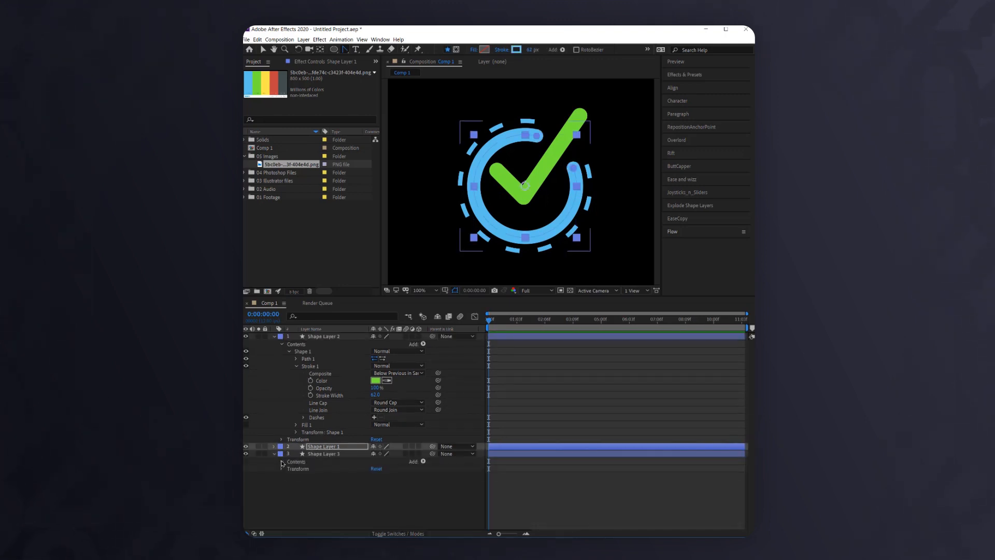
click(337, 454)
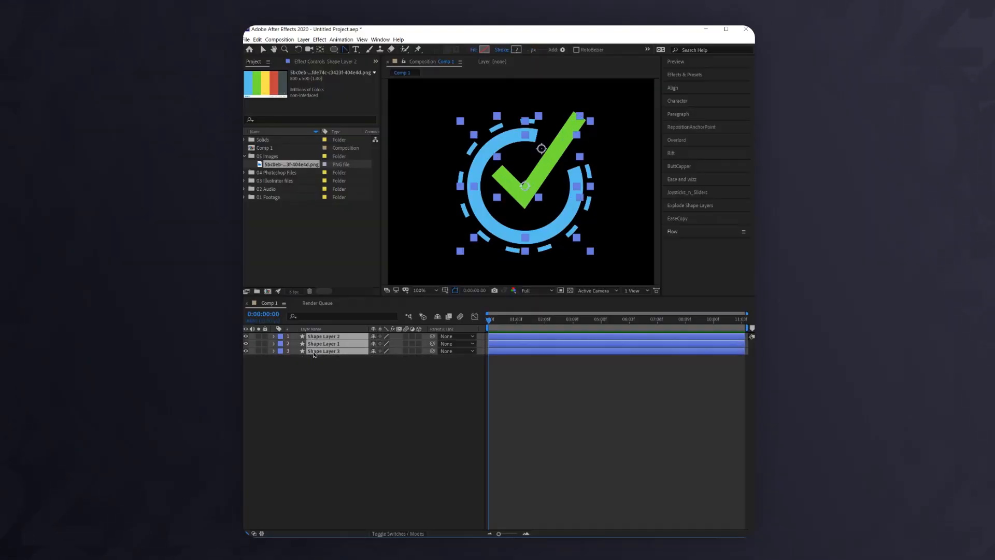
click(679, 241)
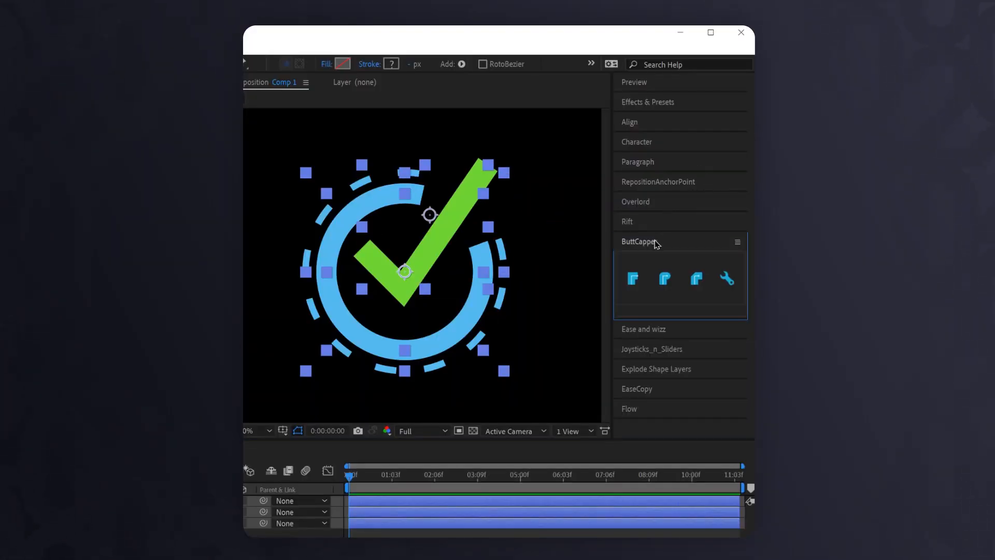